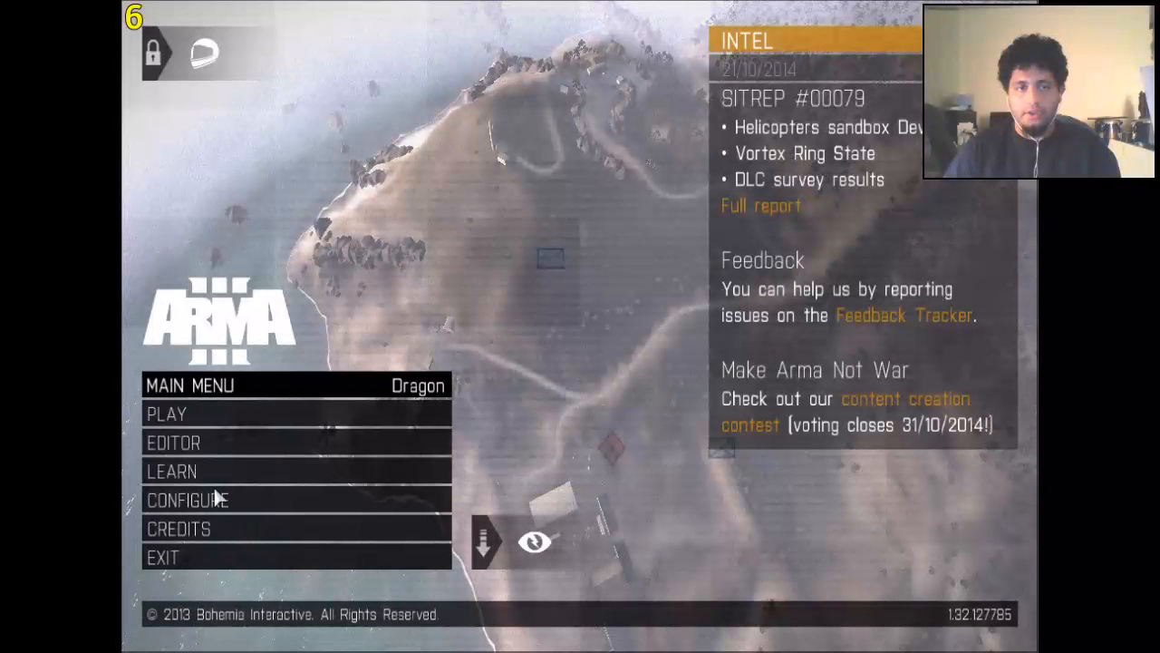
mouse_move(217, 500)
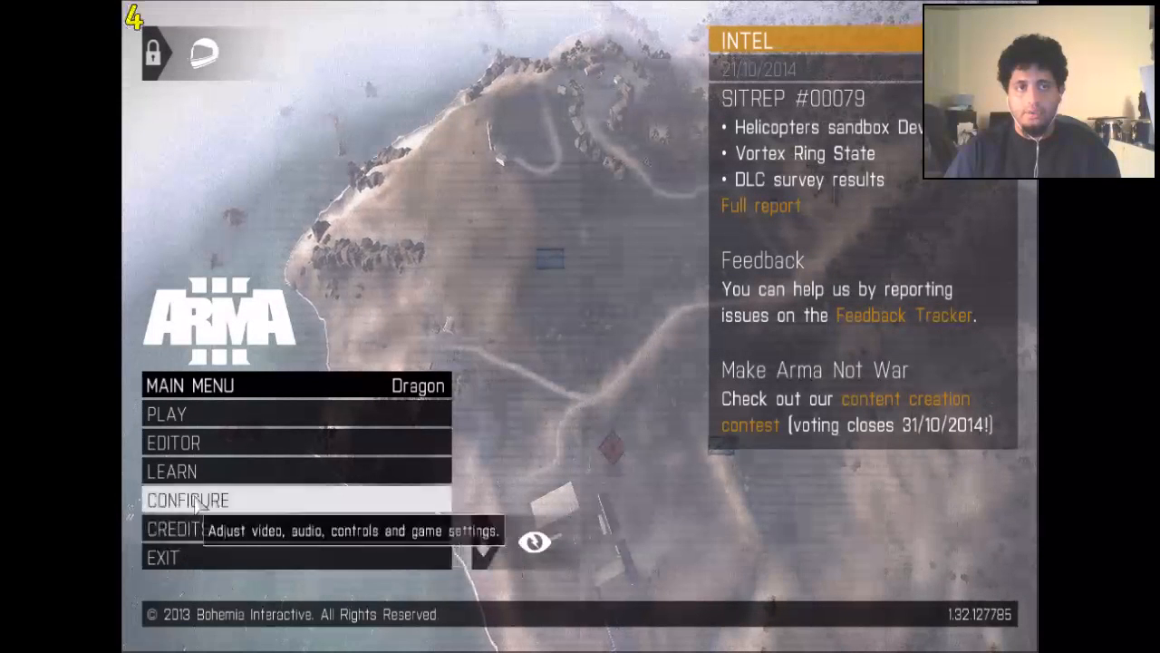
Open Arma 3's Configure > Video options on the Display settings page
click(188, 499)
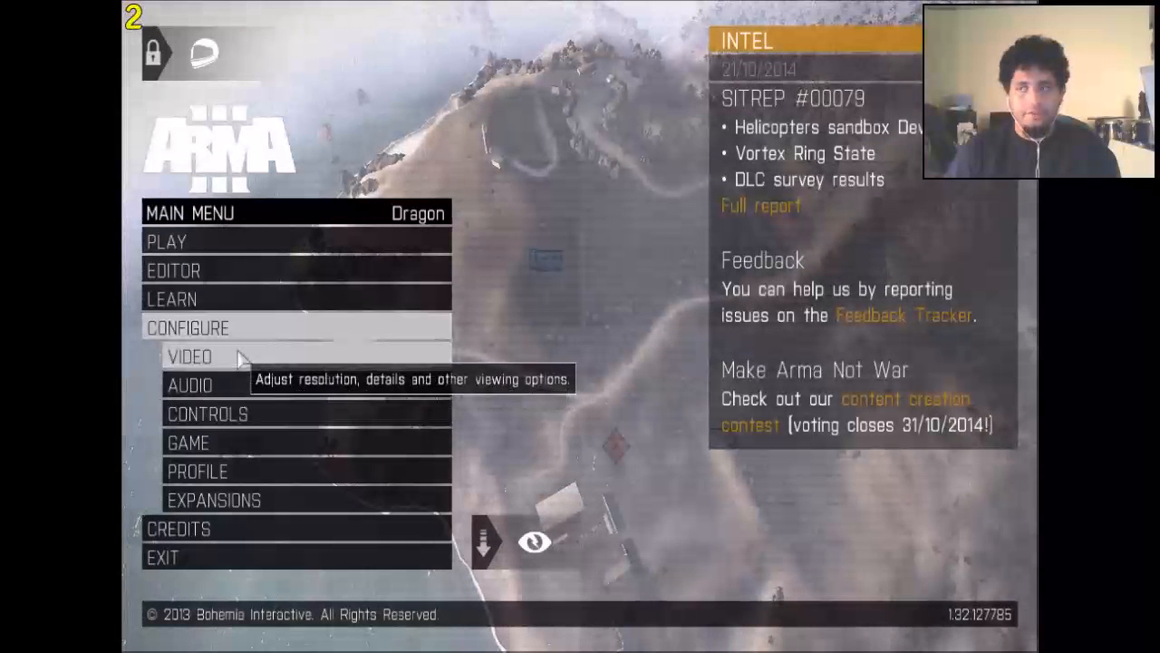
click(191, 356)
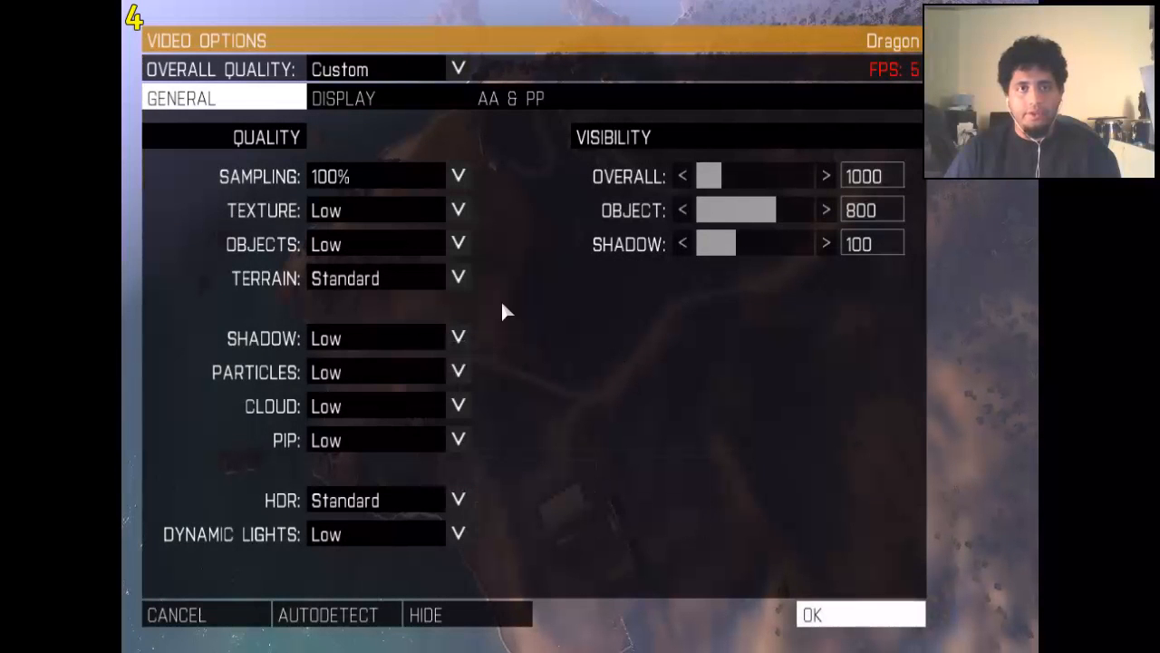
click(345, 98)
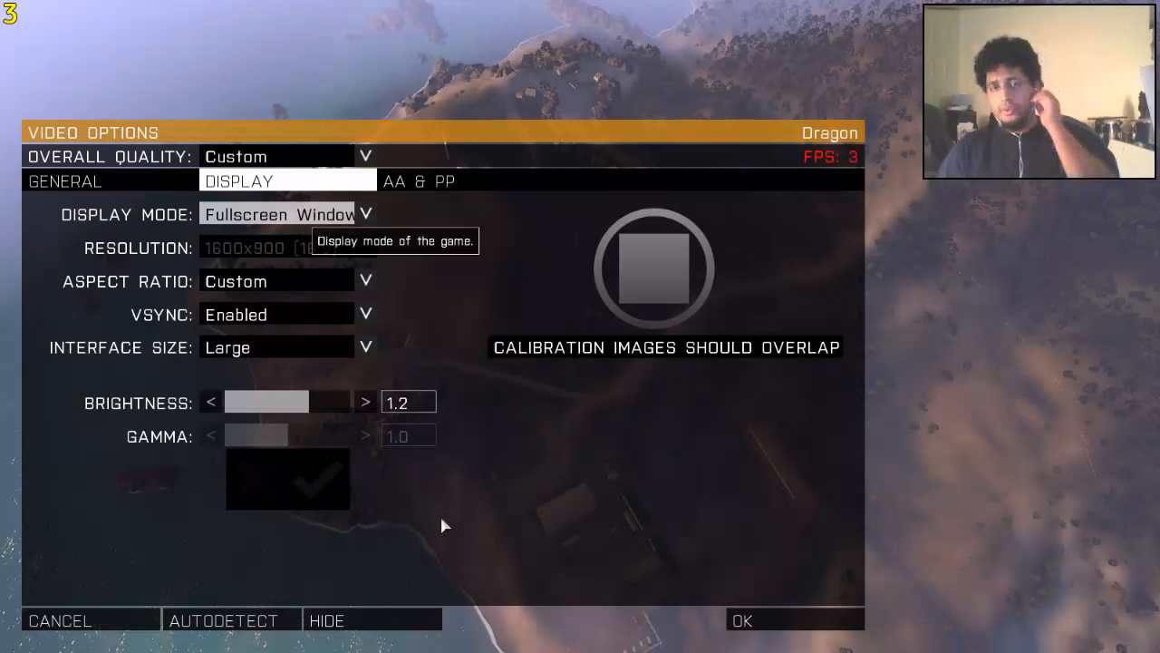
mouse_move(785, 625)
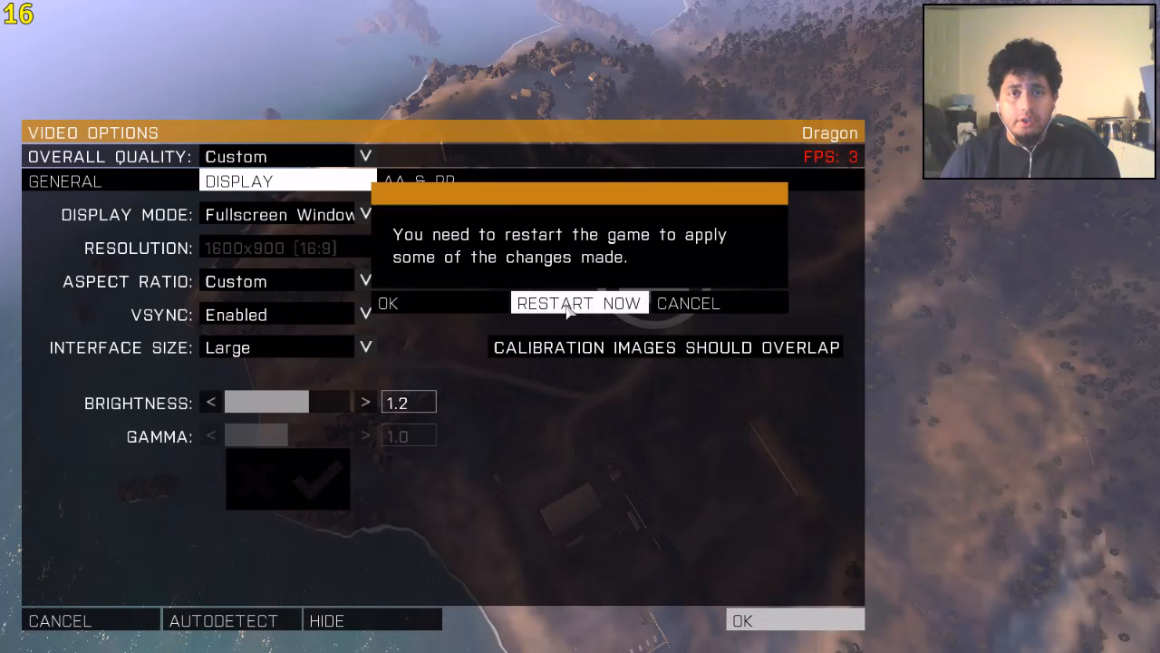
click(579, 302)
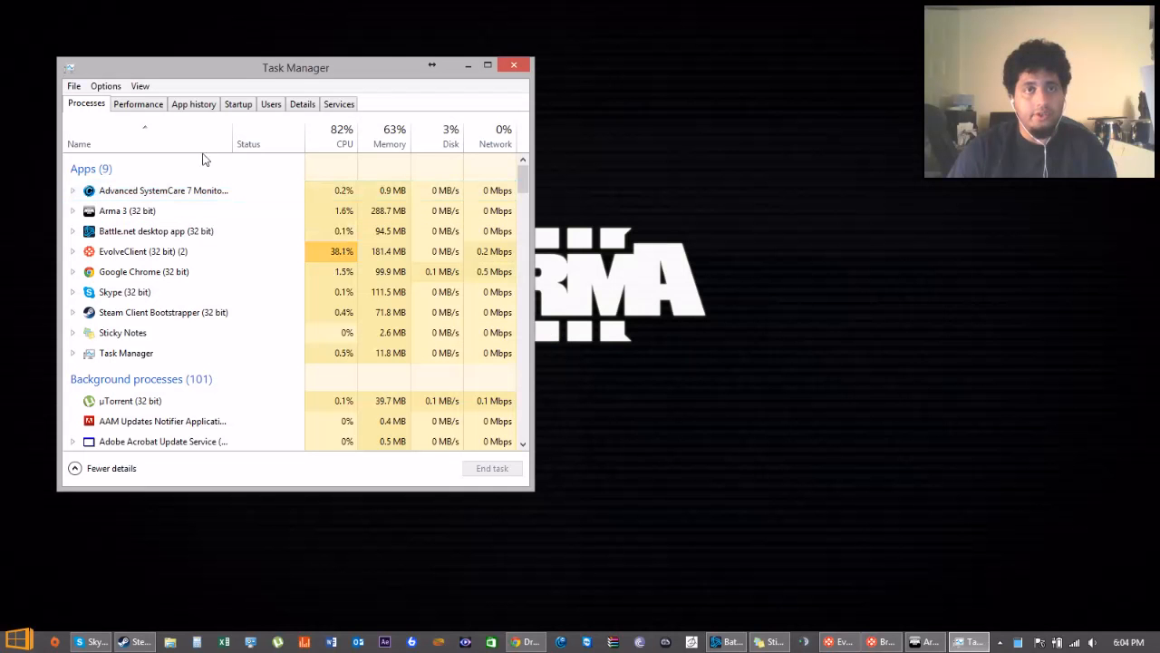
Drag the Task Manager window toward the screen centre to view Arma 3's process
drag(296, 67, 662, 205)
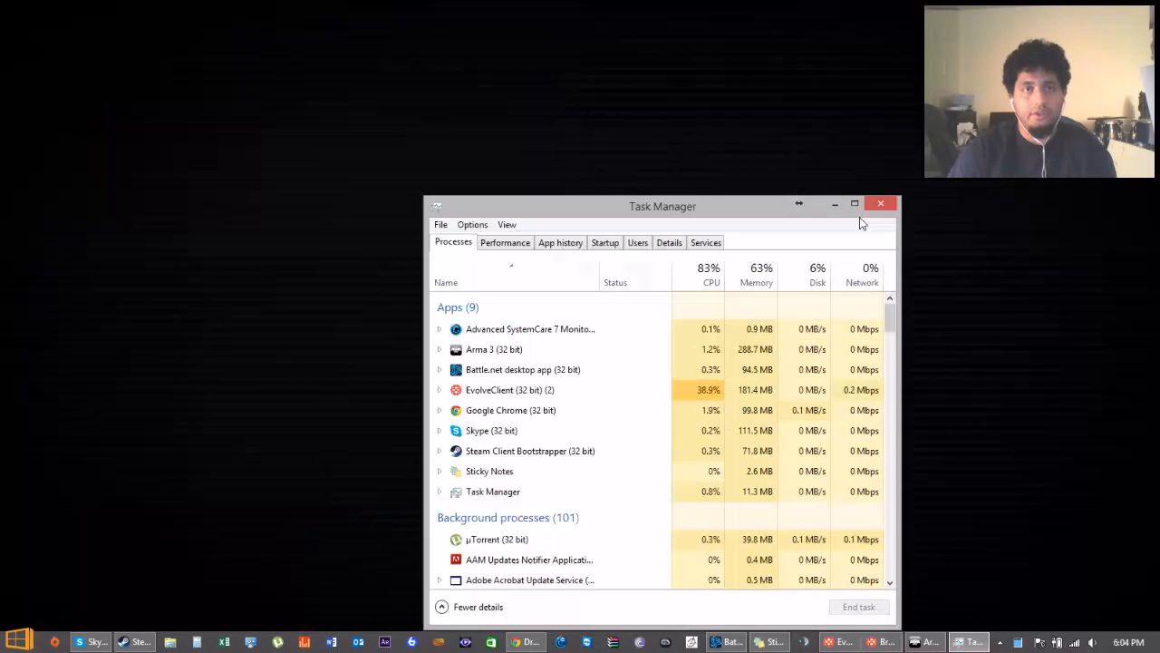